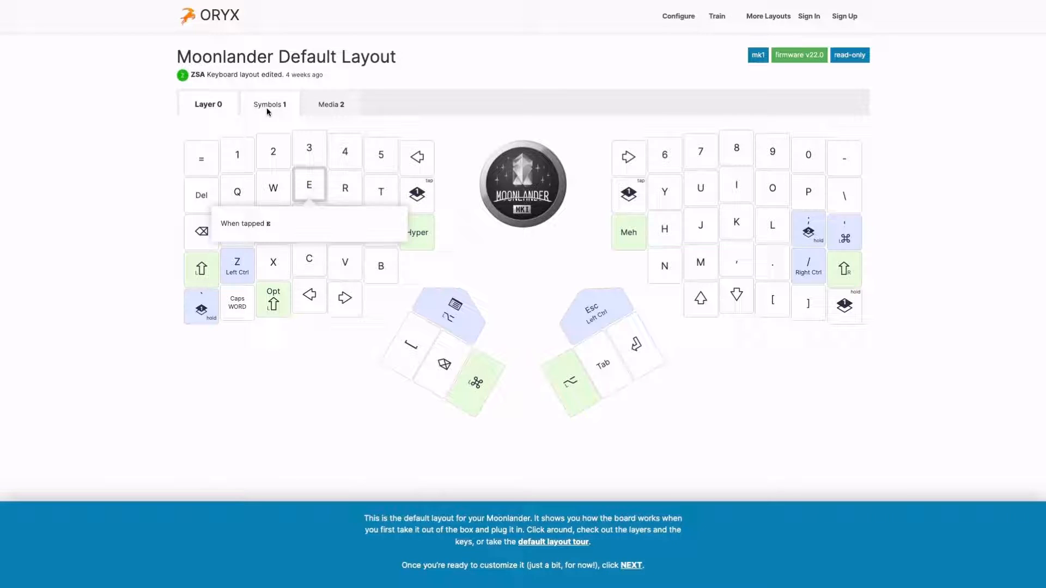
- View the Symbols 1 layer, then start the default layout tour from the bottom banner
click(269, 105)
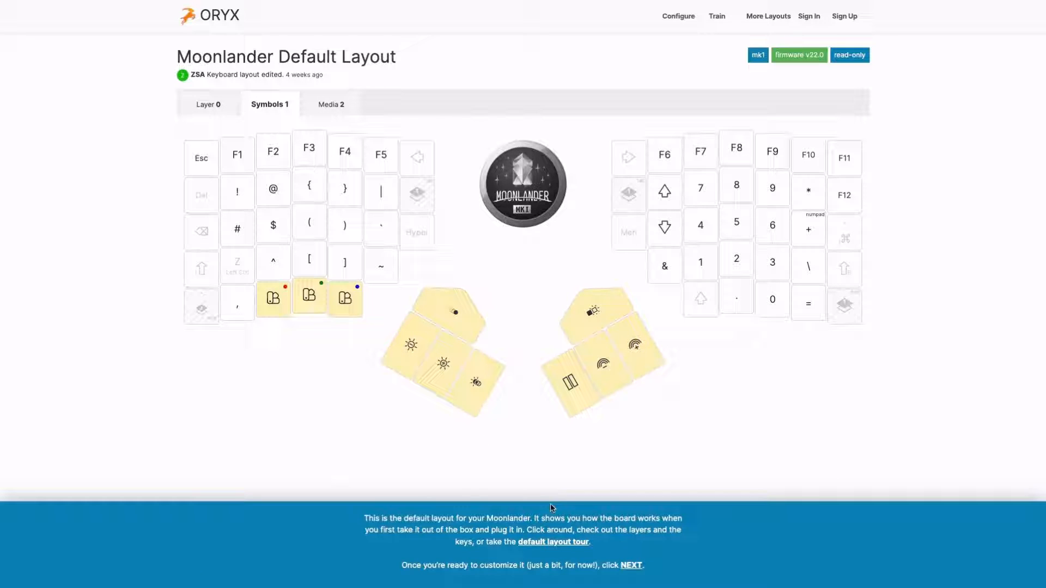
mouse_move(552, 542)
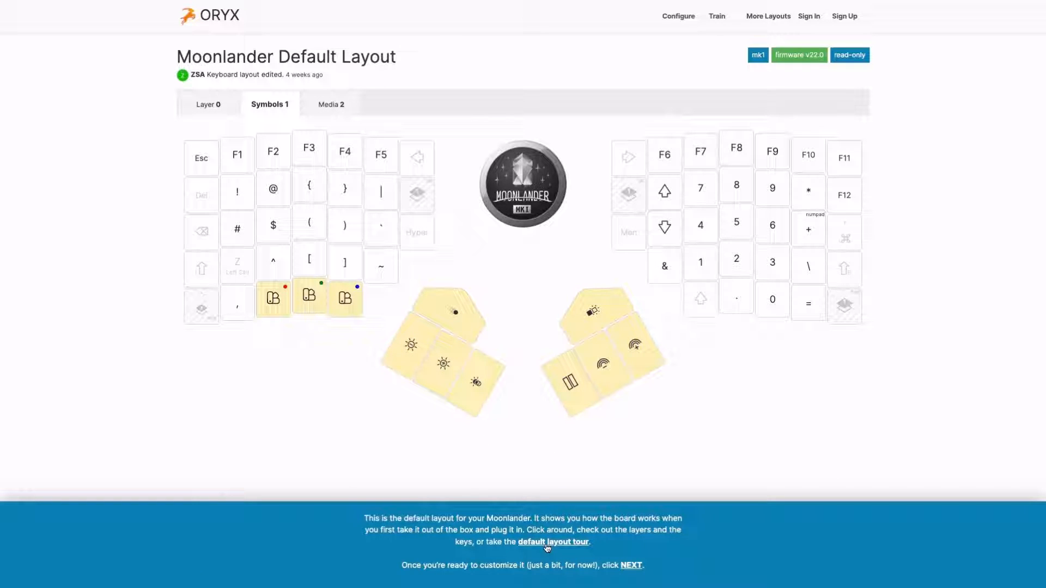
click(553, 541)
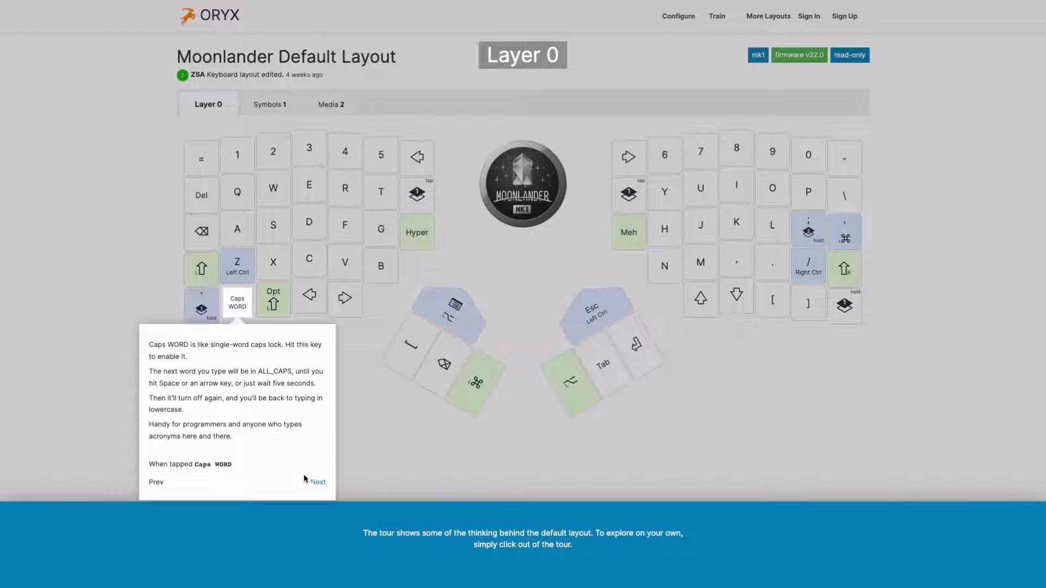
- Advance through the Caps WORD, Z/Left Ctrl, slash/Right Ctrl and Hyper tour popups to finish
click(318, 481)
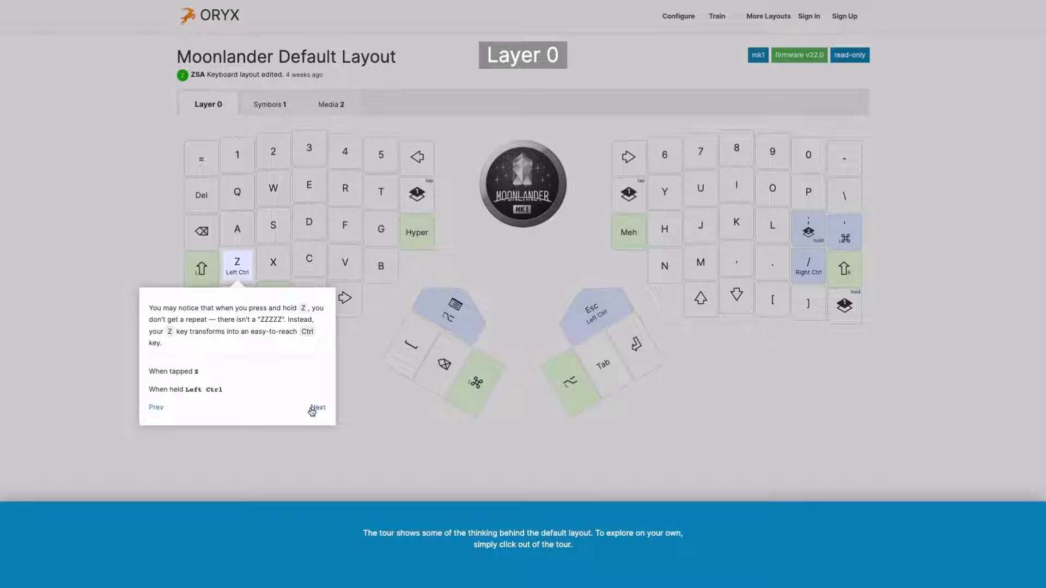
click(317, 406)
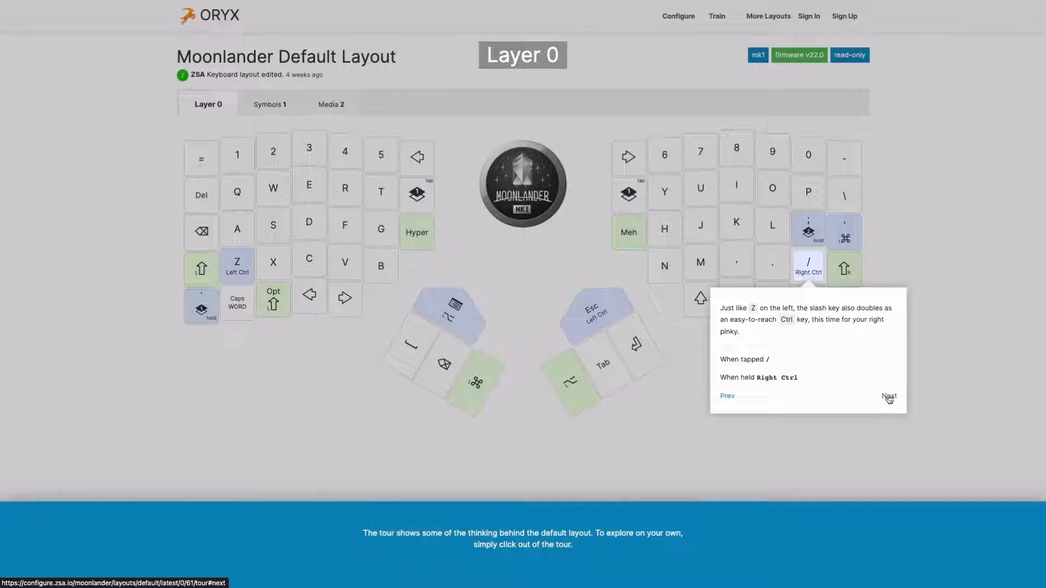
click(889, 396)
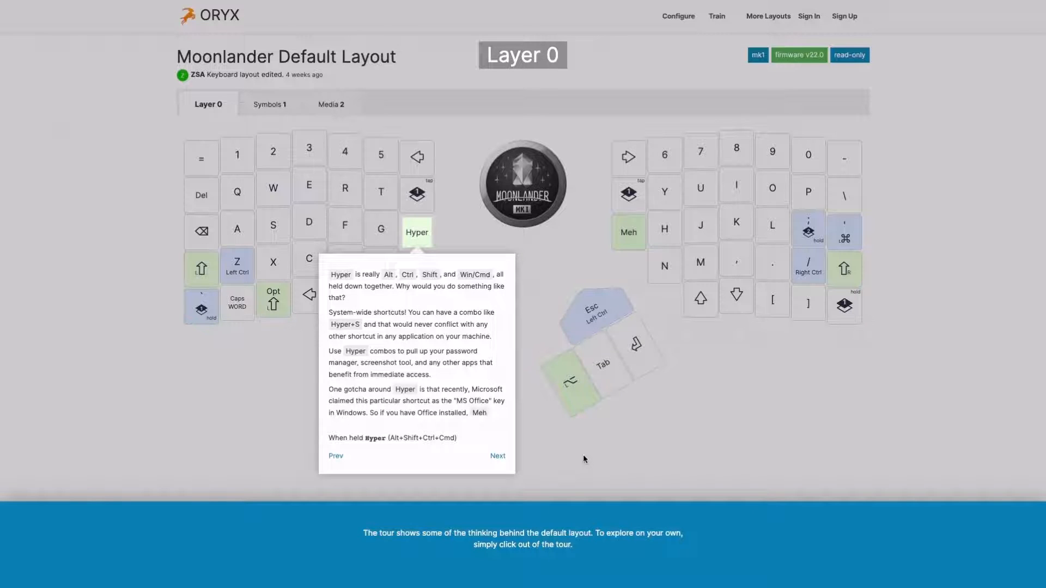
click(497, 455)
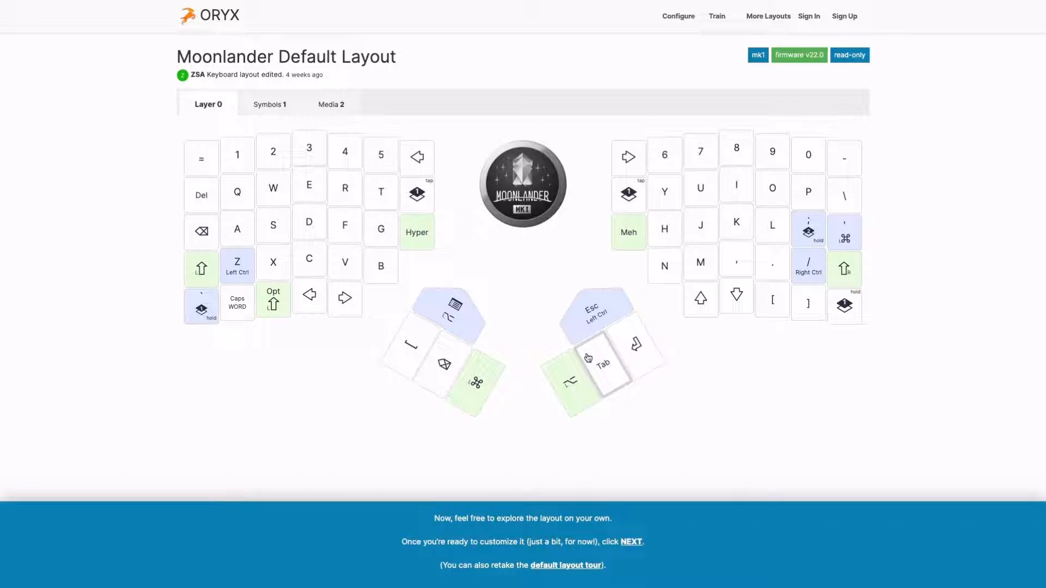
mouse_move(548, 433)
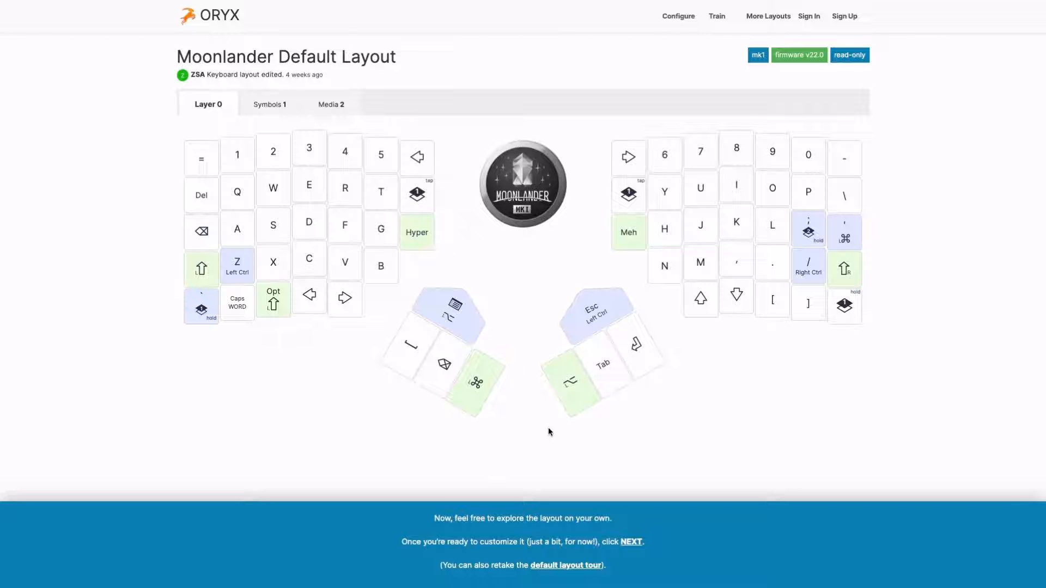
mouse_move(609, 538)
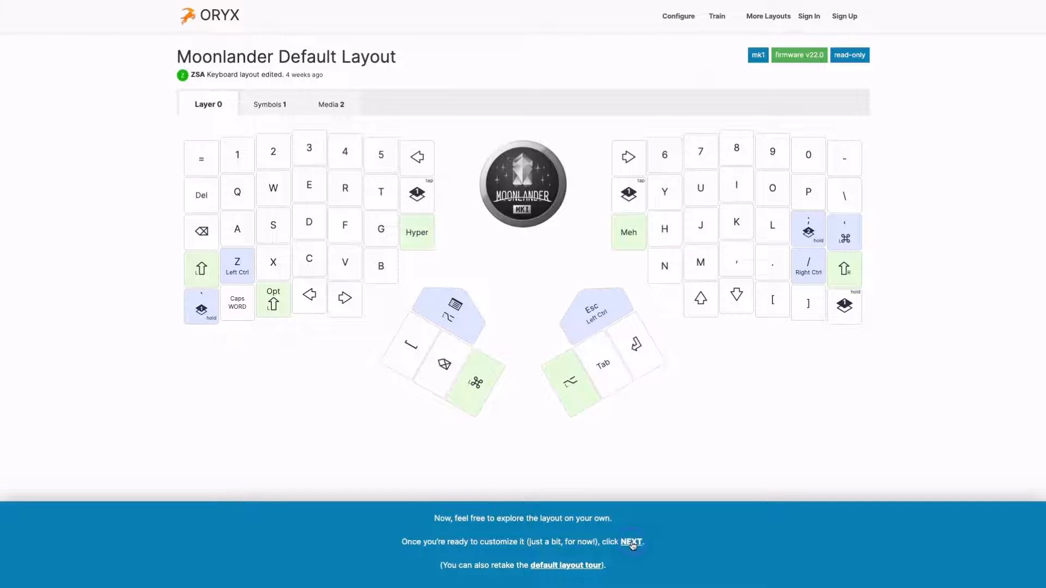
- Continue from the intro banner to the layout overview with save, download and modify options
click(631, 542)
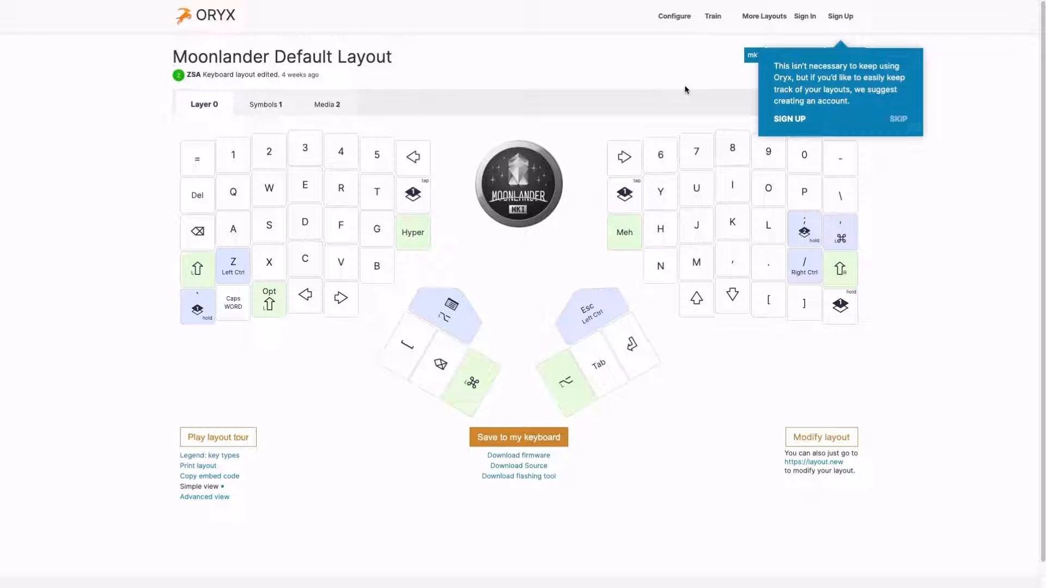
mouse_move(695, 94)
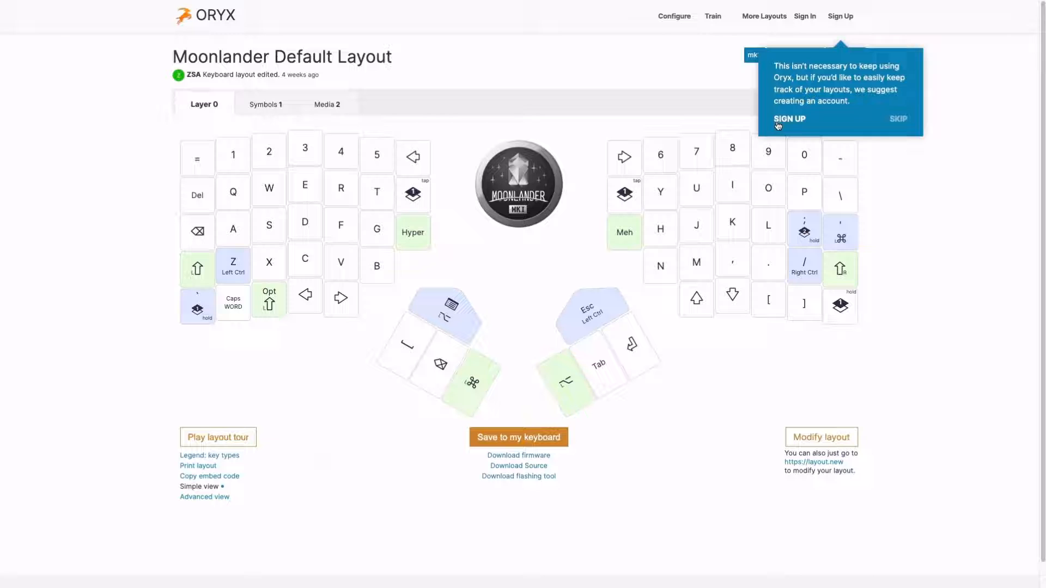
- Sign up for an Oryx account using the Google login option
click(898, 119)
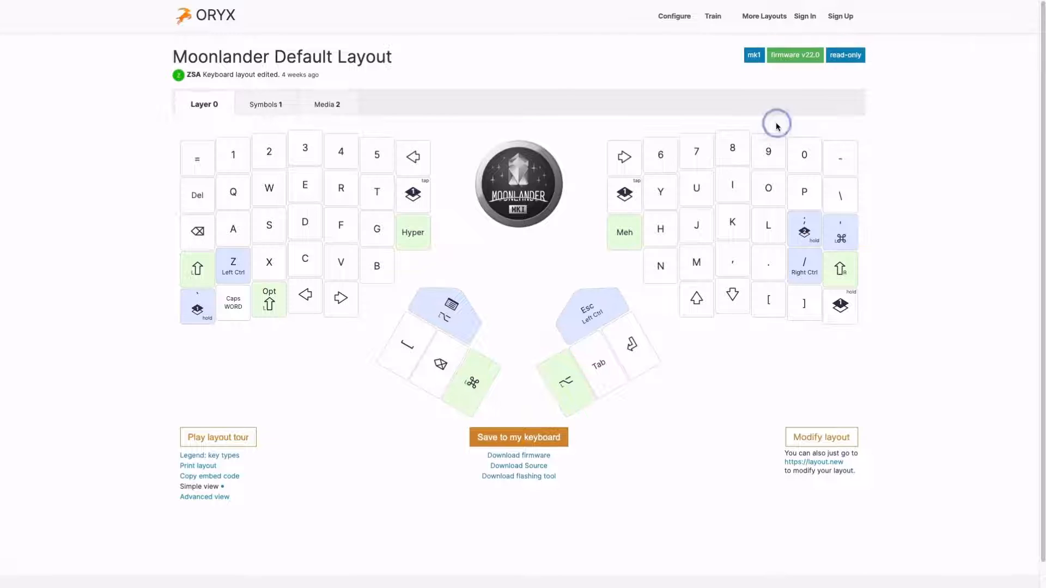
click(840, 16)
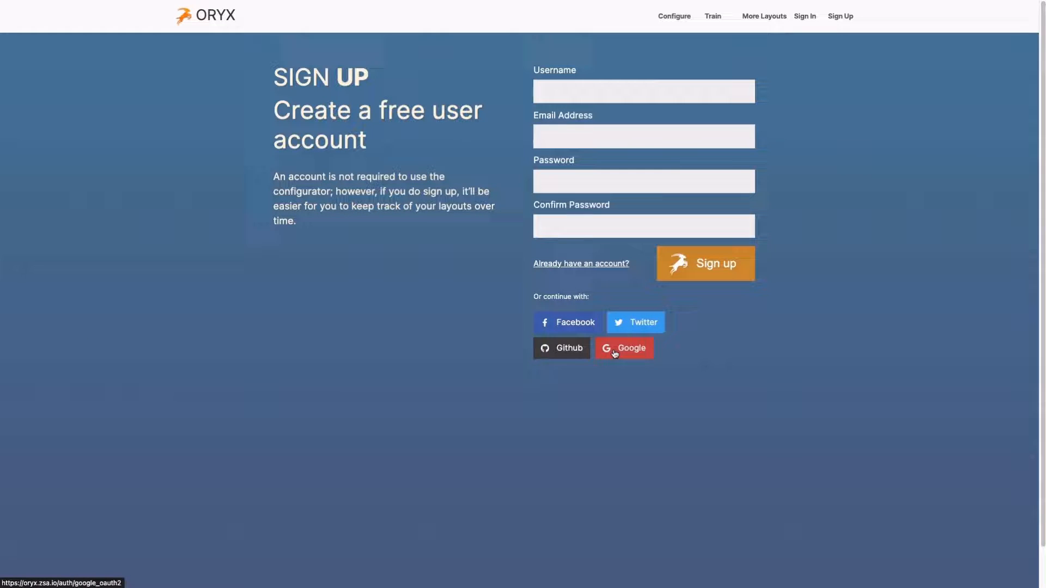
click(622, 348)
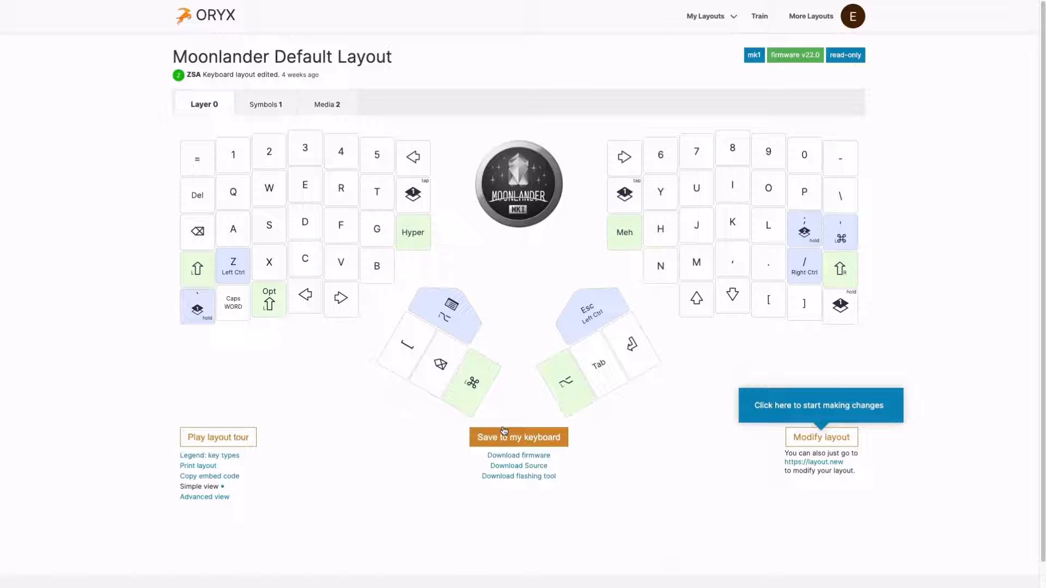
mouse_move(815, 445)
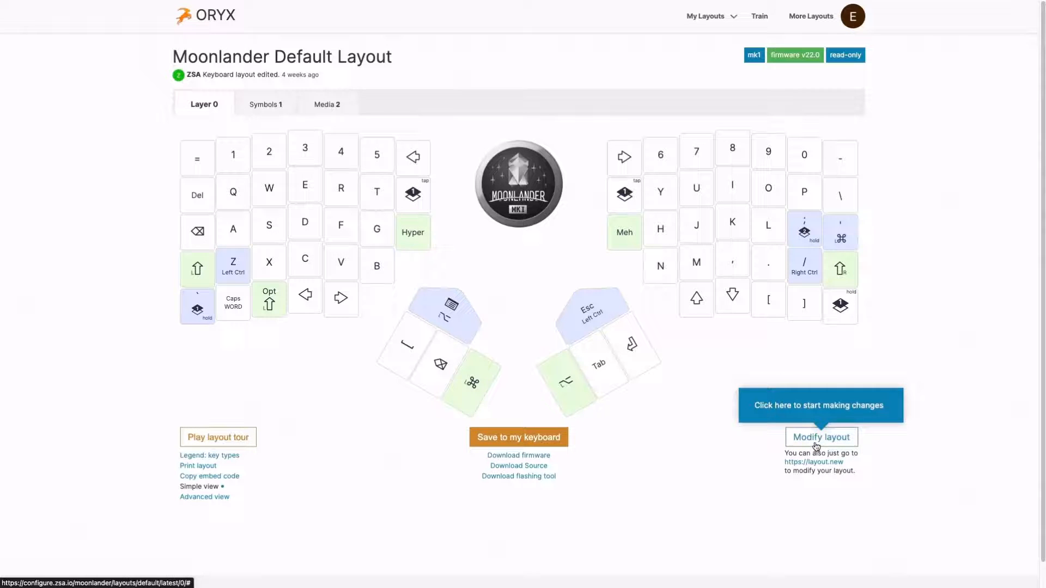
- Modify the layout to get an editable copy of the default Moonlander layout
click(820, 437)
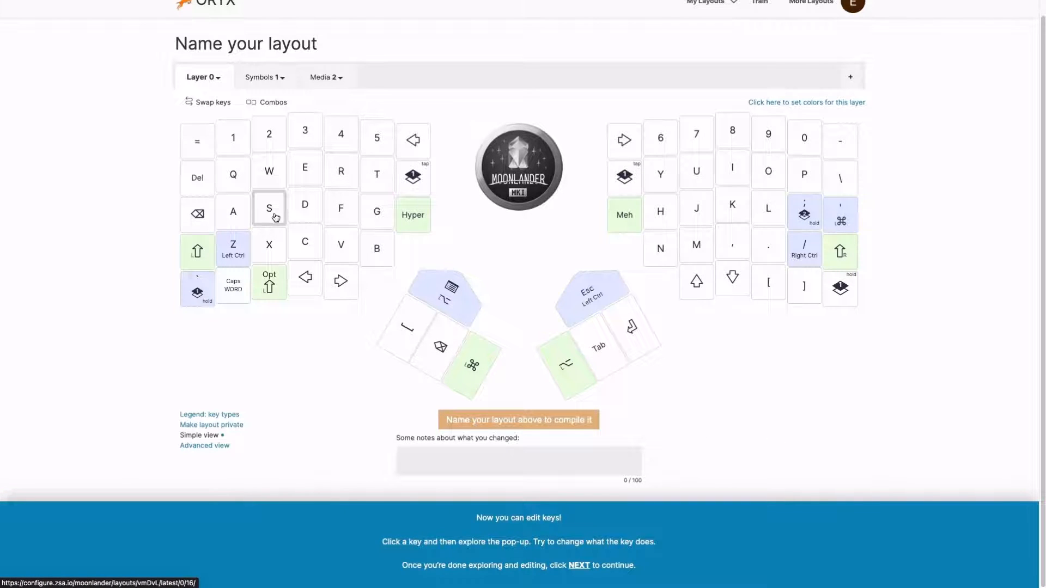
- Give the S key a held action of S with Left Ctrl, so holding sends Ctrl+S
click(269, 210)
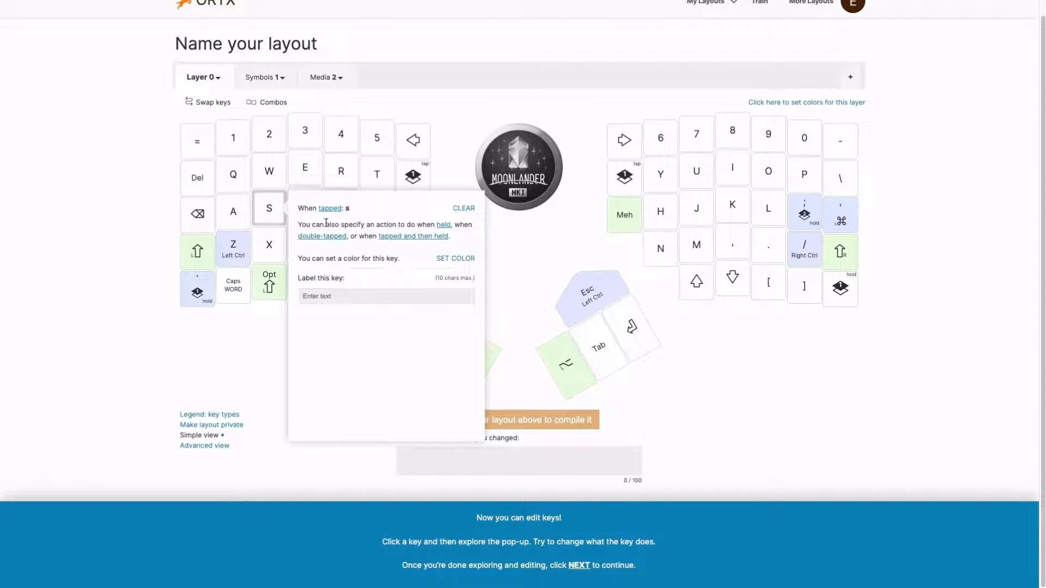
click(315, 317)
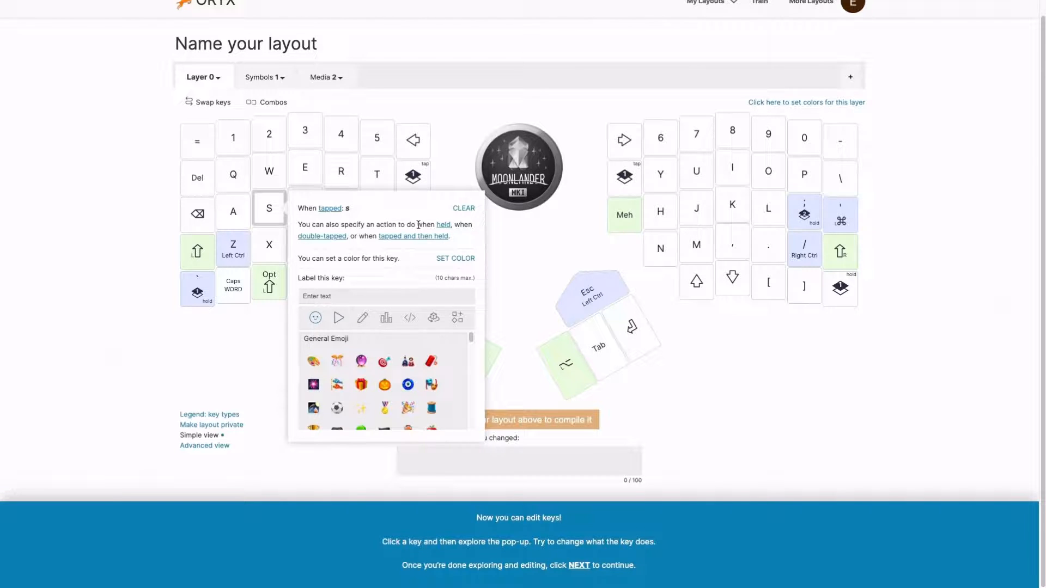
mouse_move(443, 225)
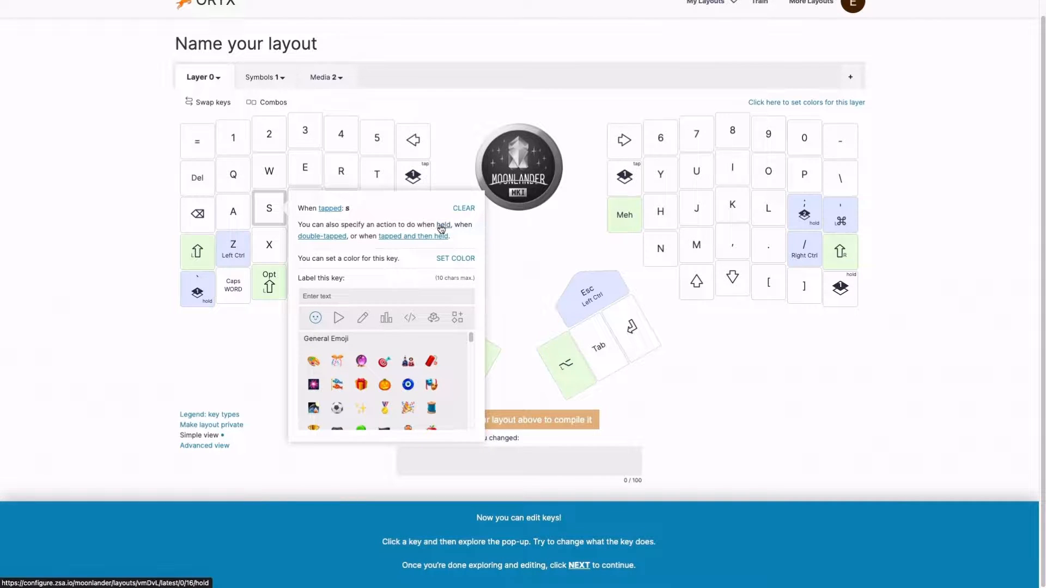
click(444, 225)
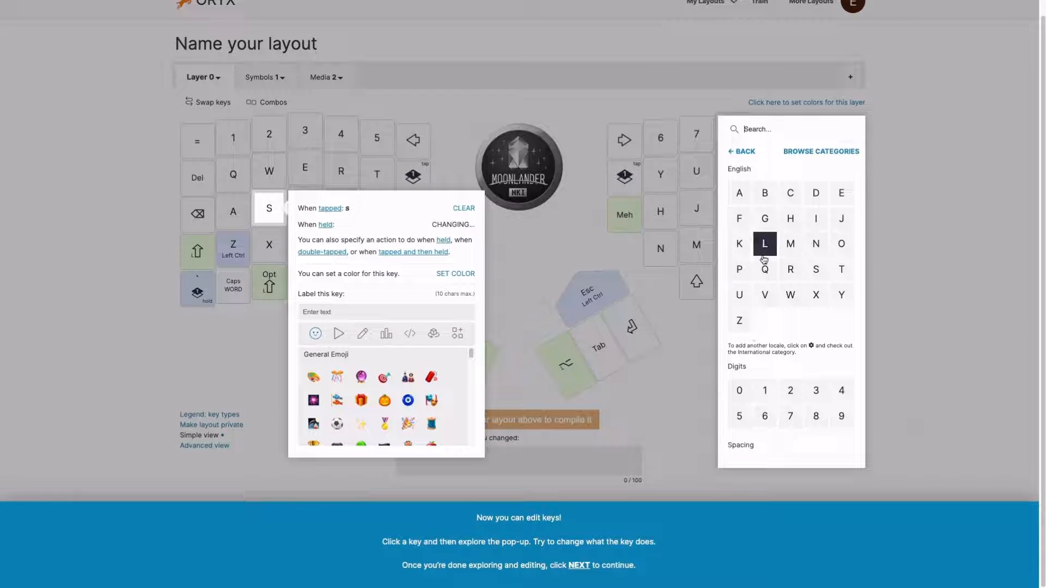
mouse_move(770, 285)
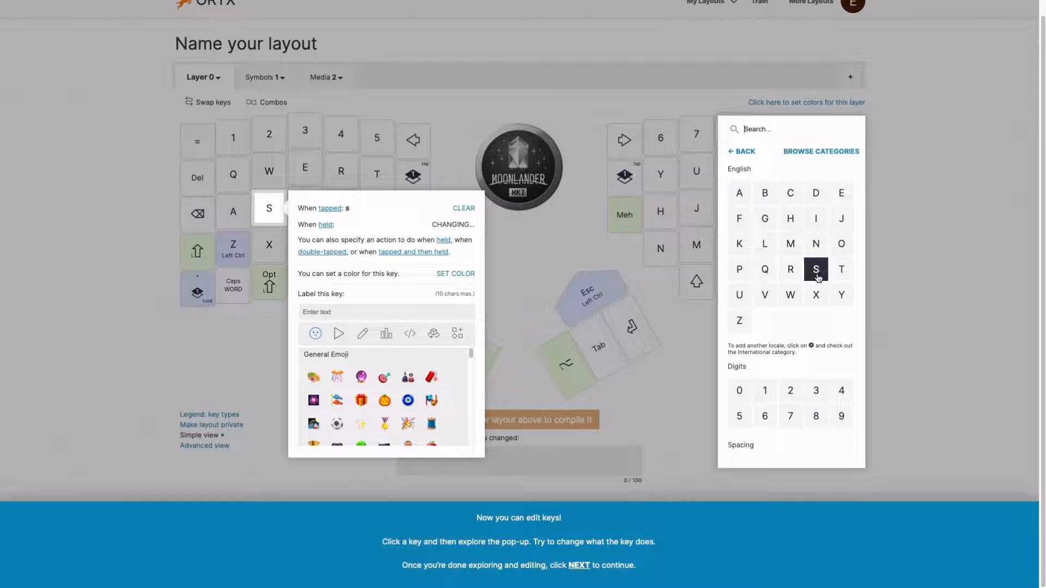
click(814, 269)
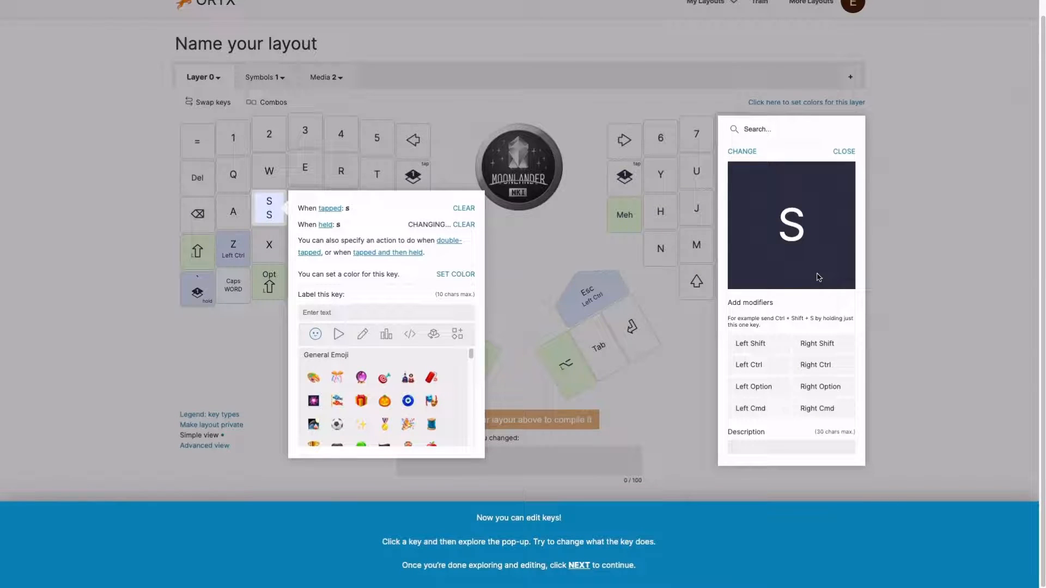
click(750, 364)
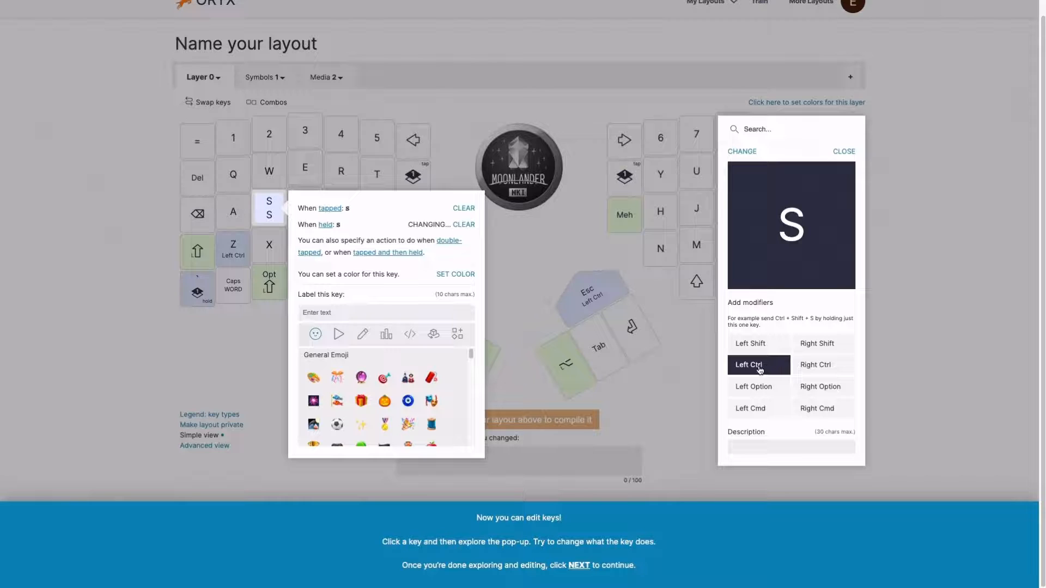
click(758, 364)
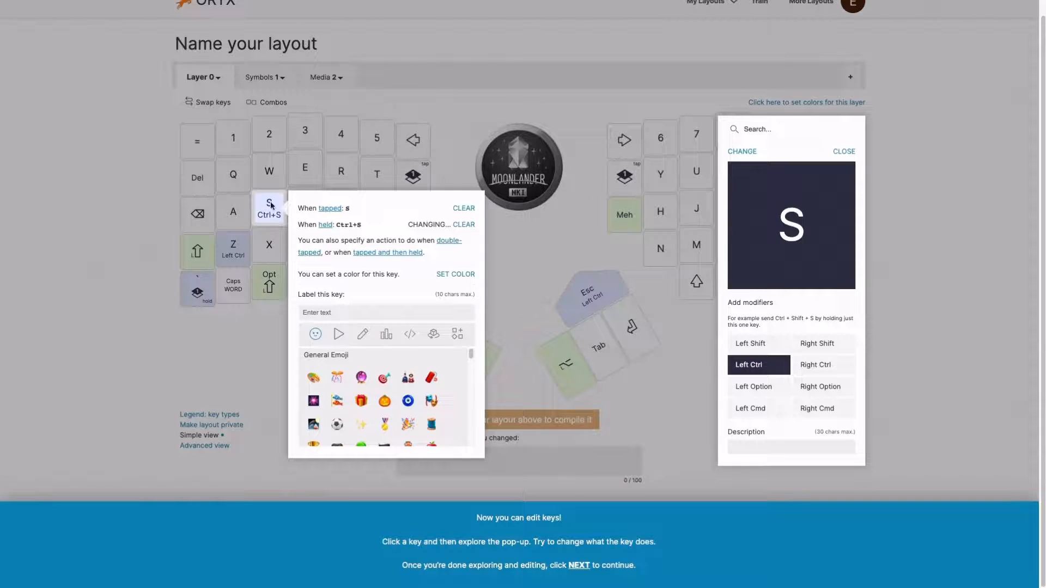
mouse_move(290, 252)
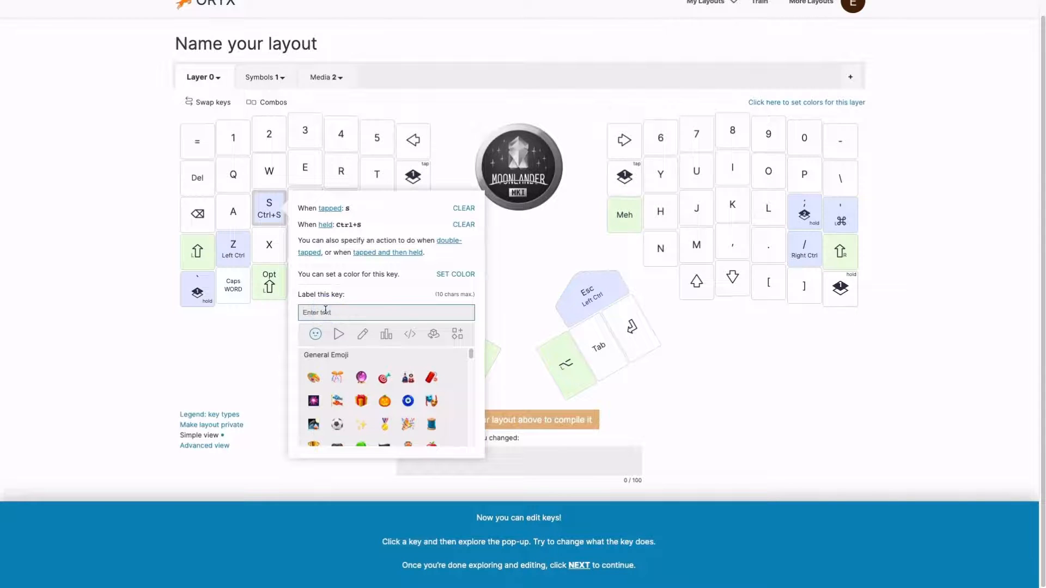
- Label the S key with the floppy-disk icon found by searching 'save', then continue the tutorial
text(save)
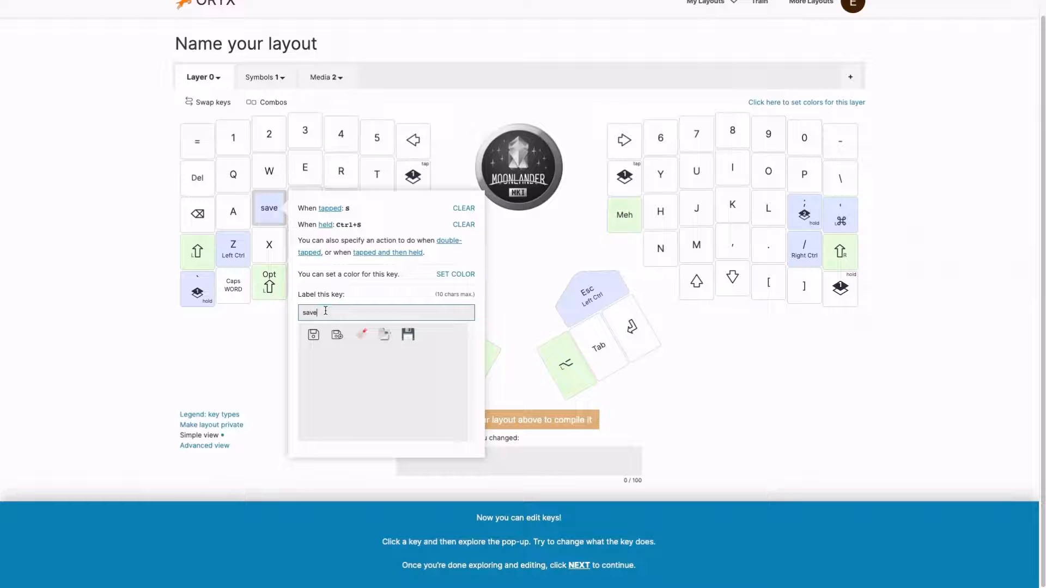
click(313, 335)
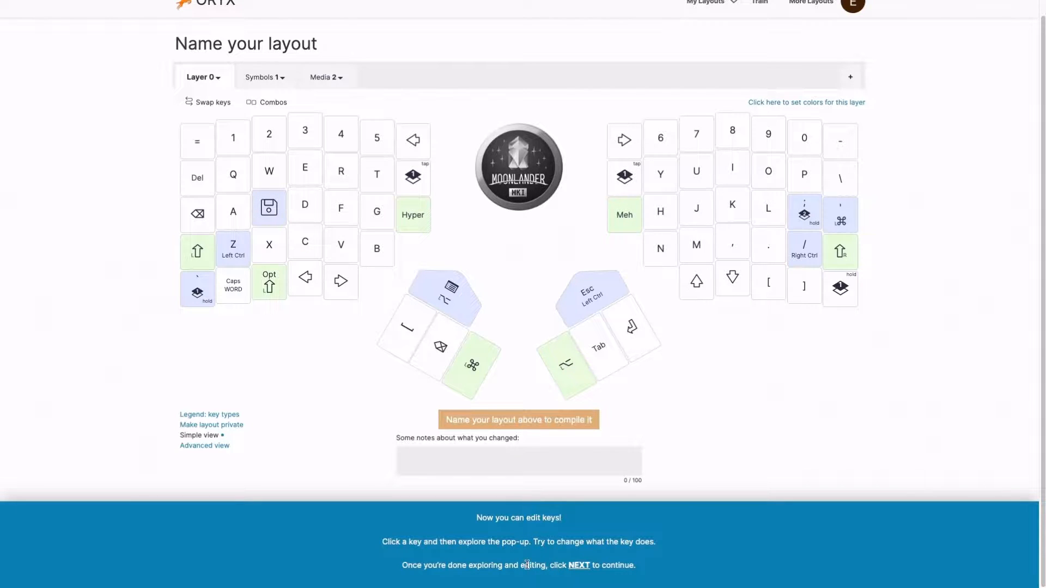
click(579, 566)
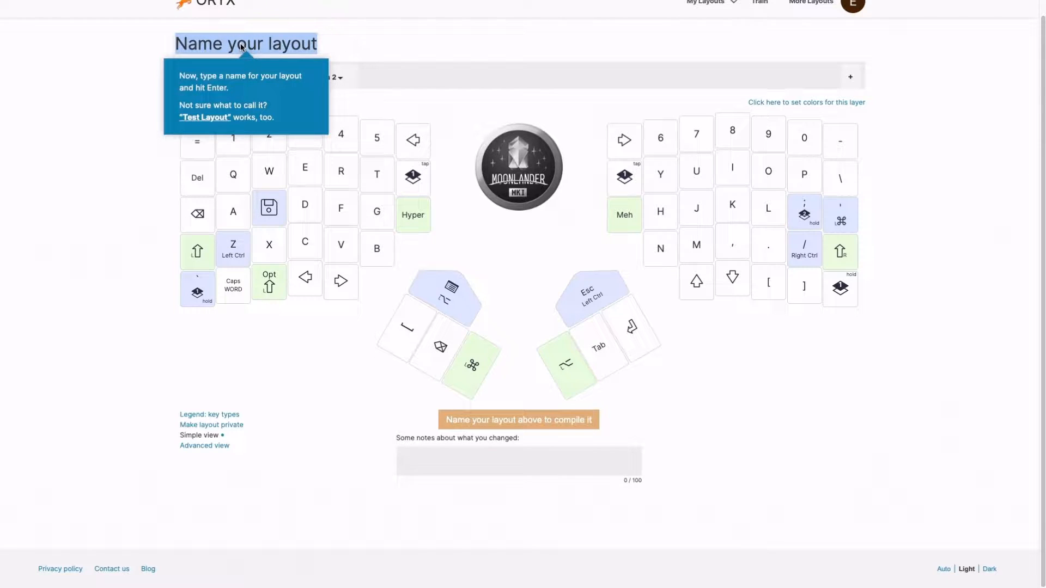
- Name the layout 'Easy Save' and compile it
text(E)
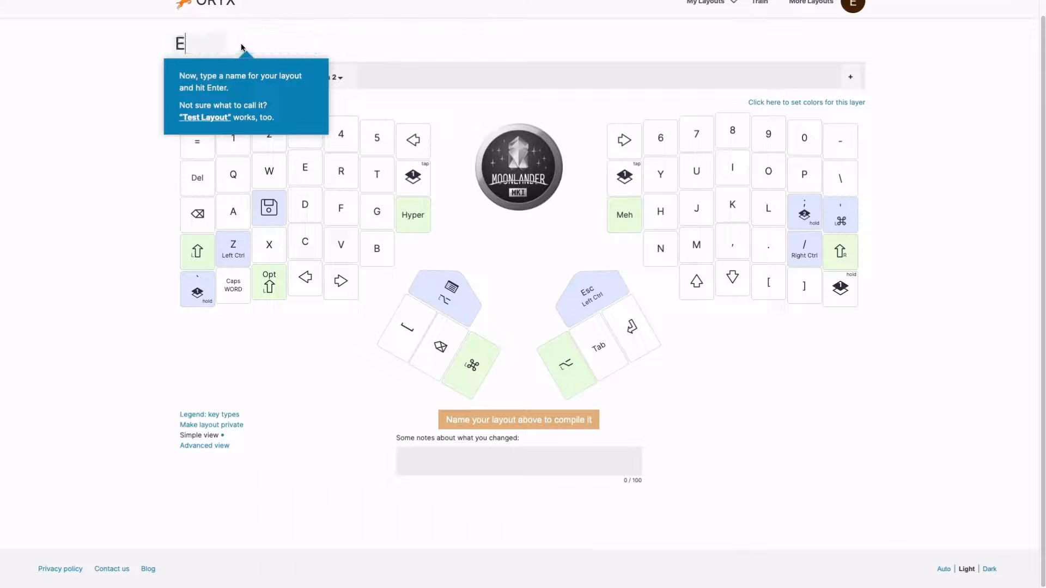
text(asy Save)
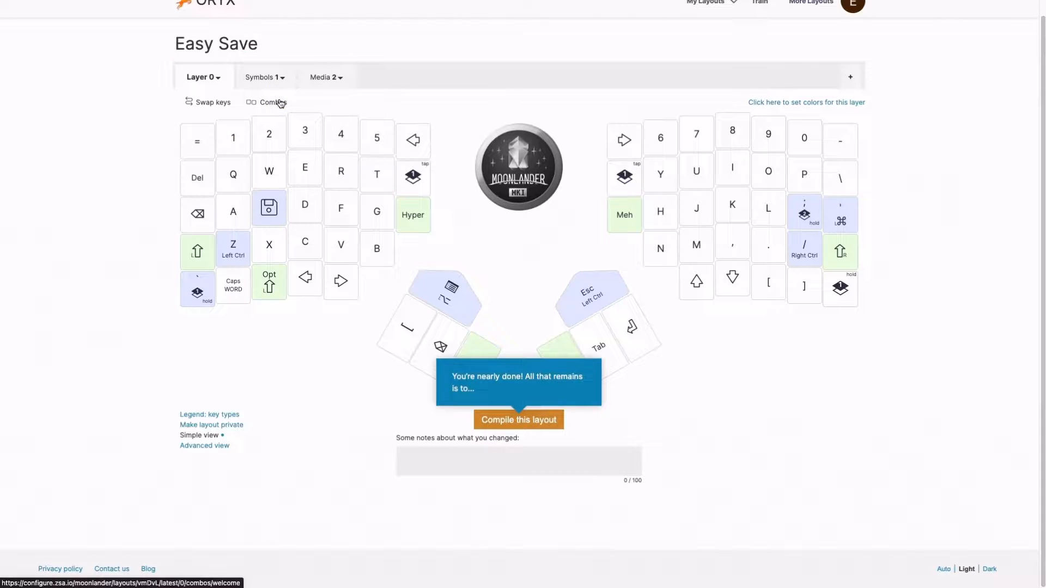
mouse_move(521, 402)
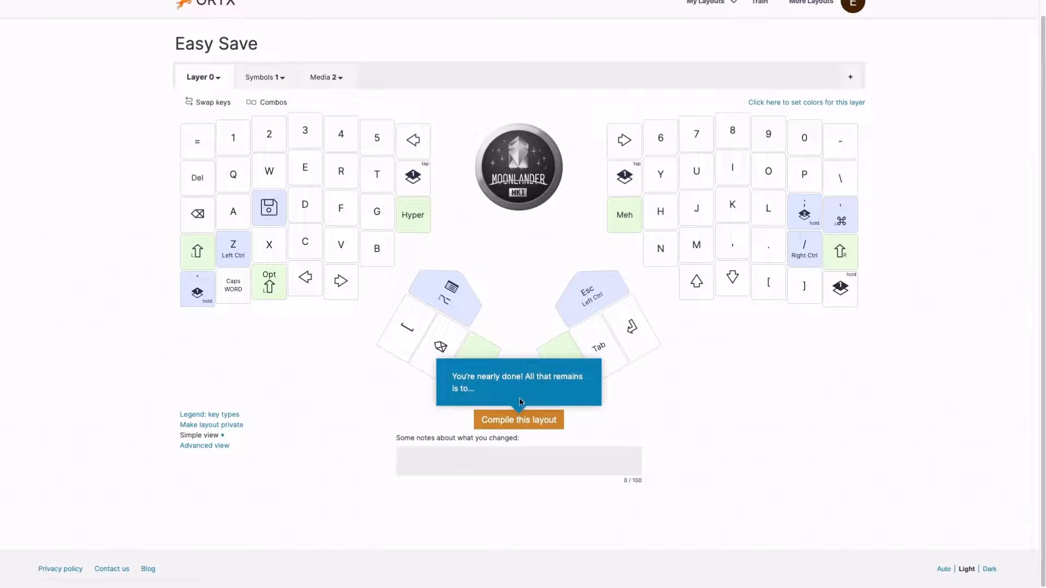
click(517, 419)
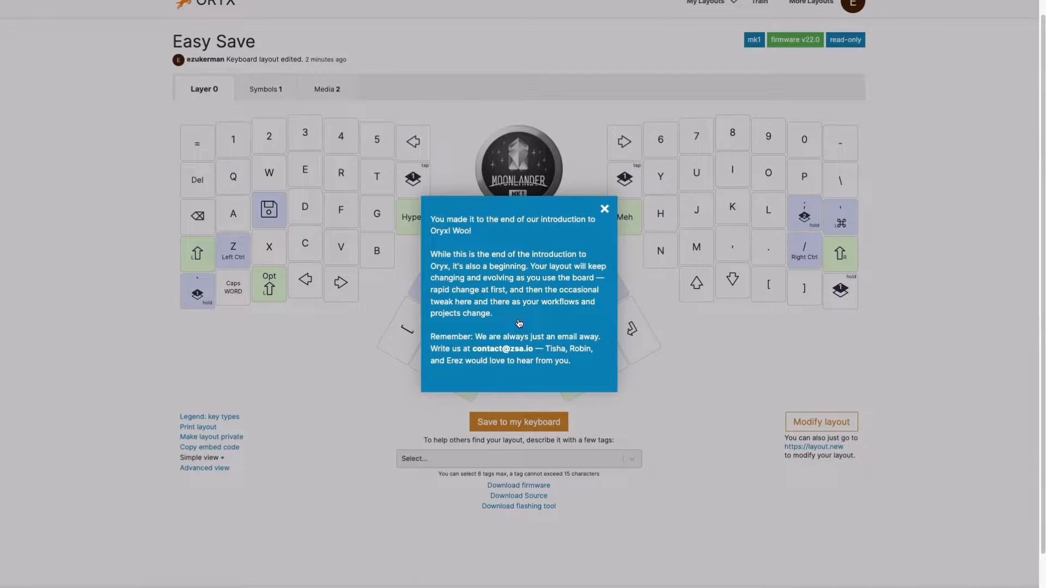
mouse_move(479, 349)
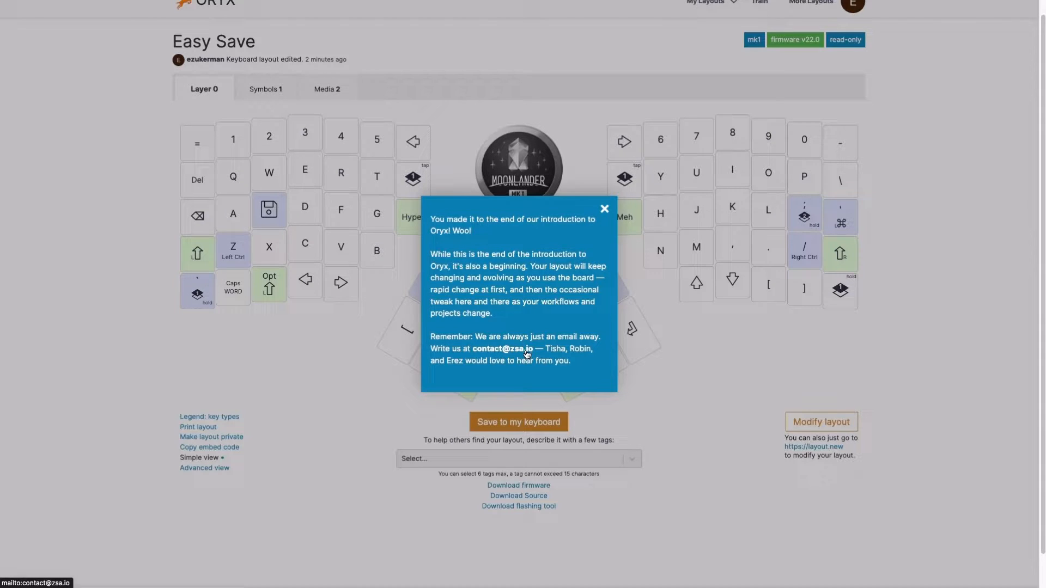
mouse_move(512, 317)
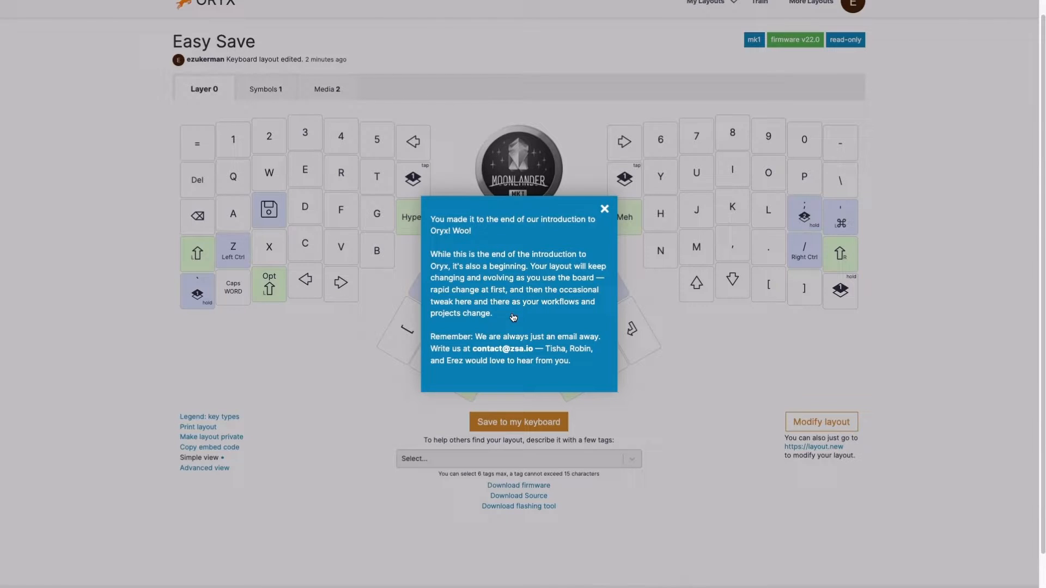
mouse_move(516, 304)
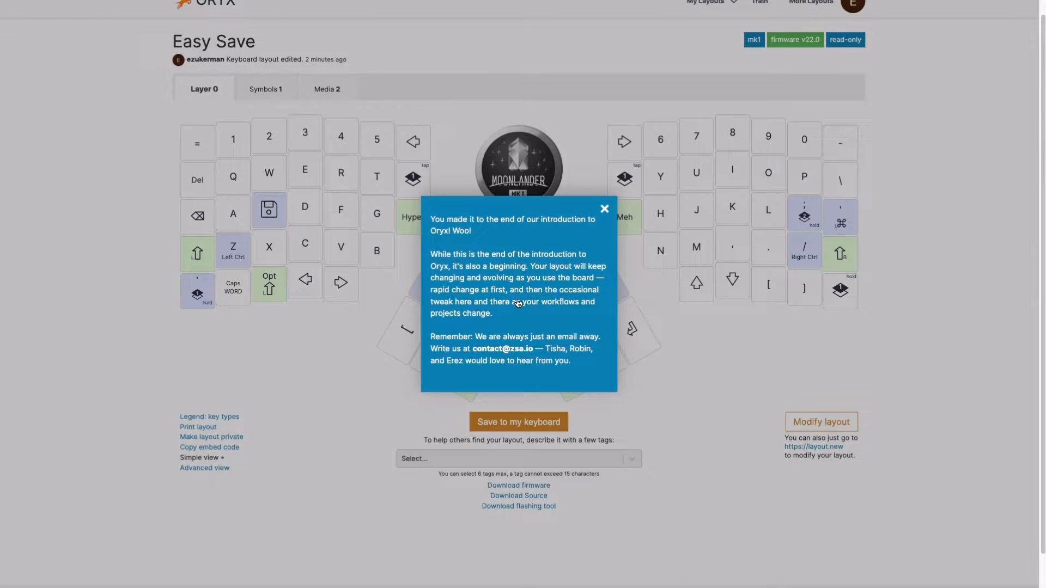
- Close the end-of-introduction popup over the compiled Easy Save layout
click(603, 208)
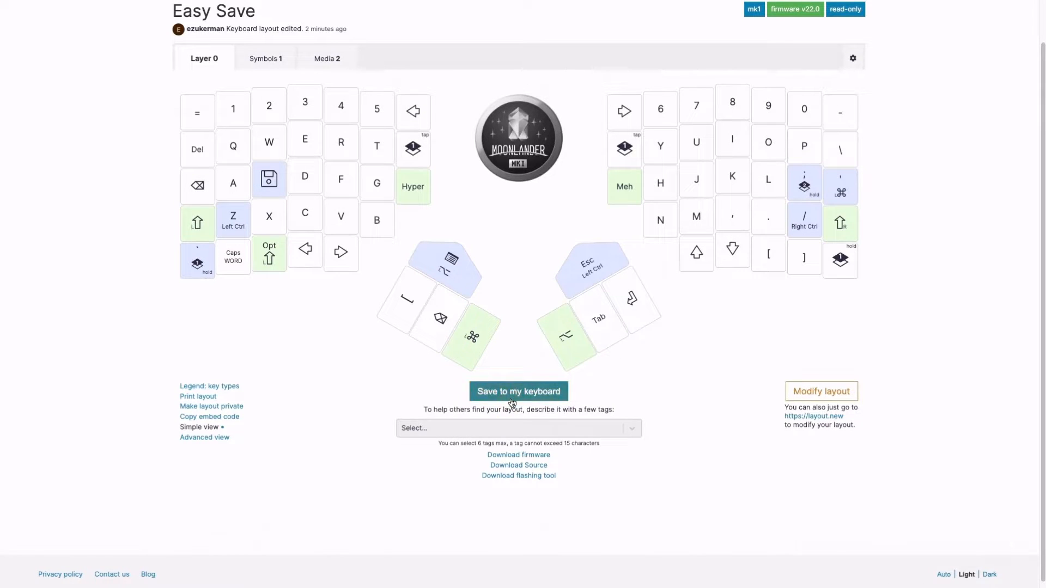
mouse_move(522, 399)
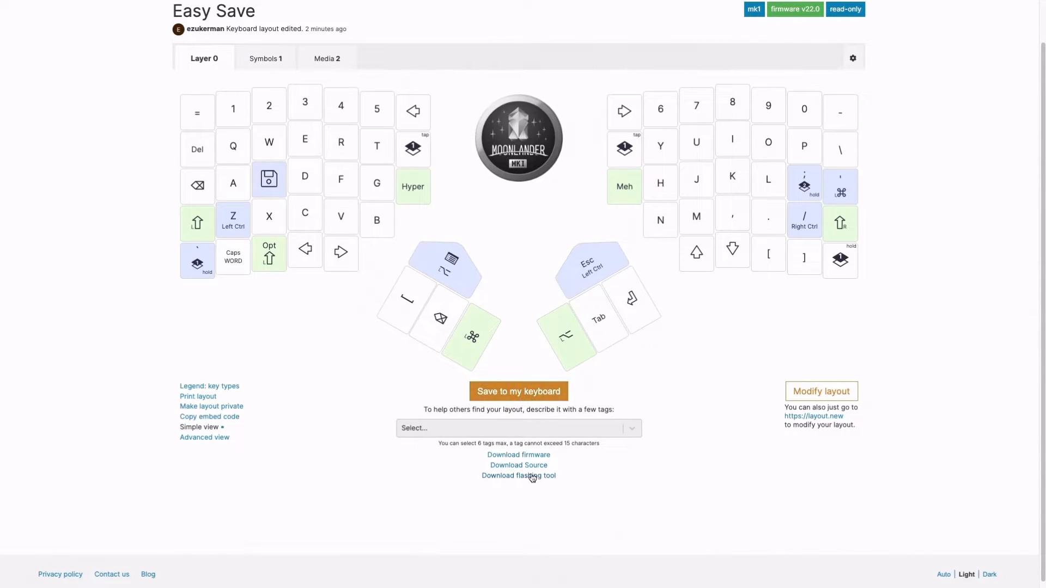
mouse_move(577, 482)
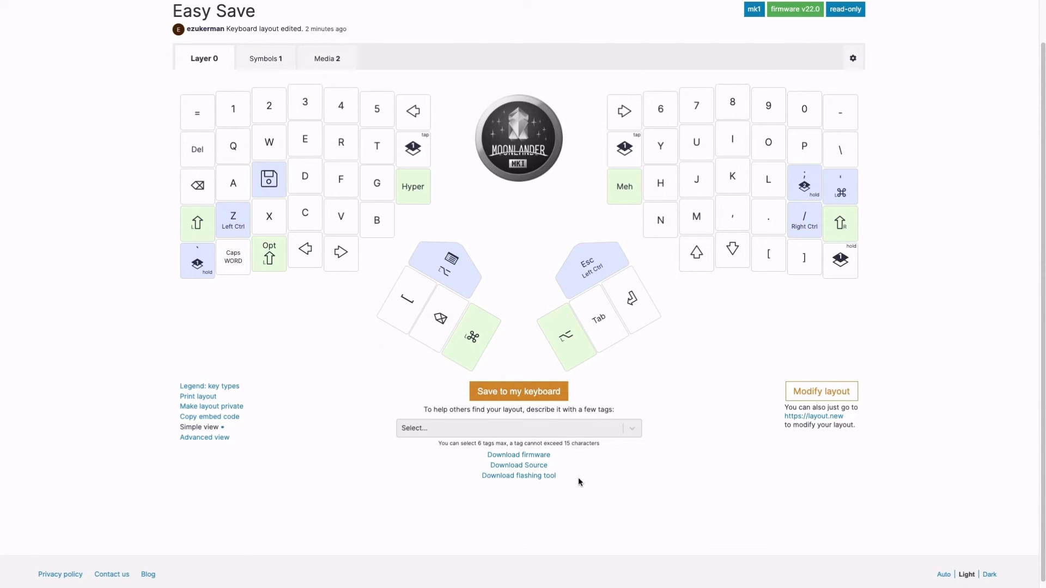
mouse_move(333, 538)
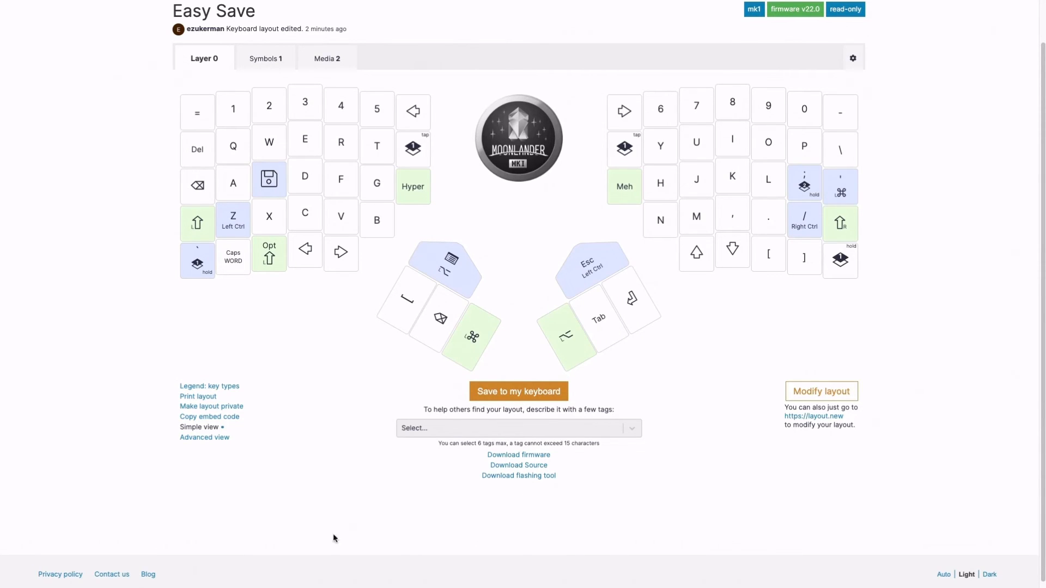